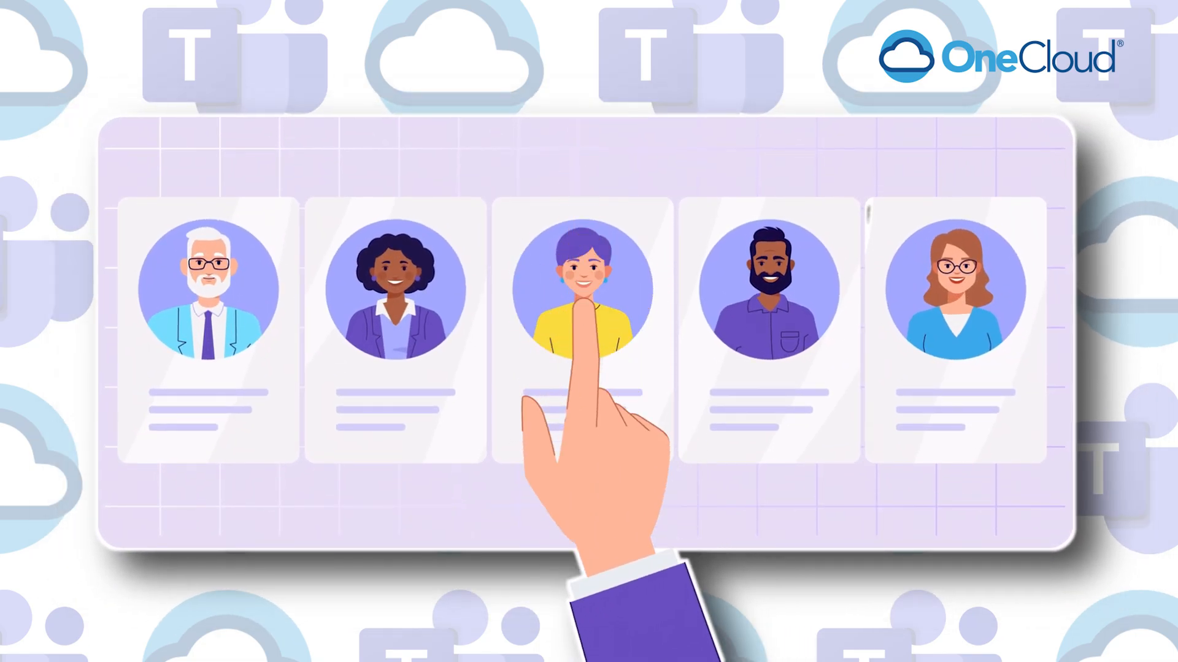
# Play the promo to the onecloud.com/microsoft-teams monitor mockup, then scroll to Get In Touch
pyautogui.click(578, 293)
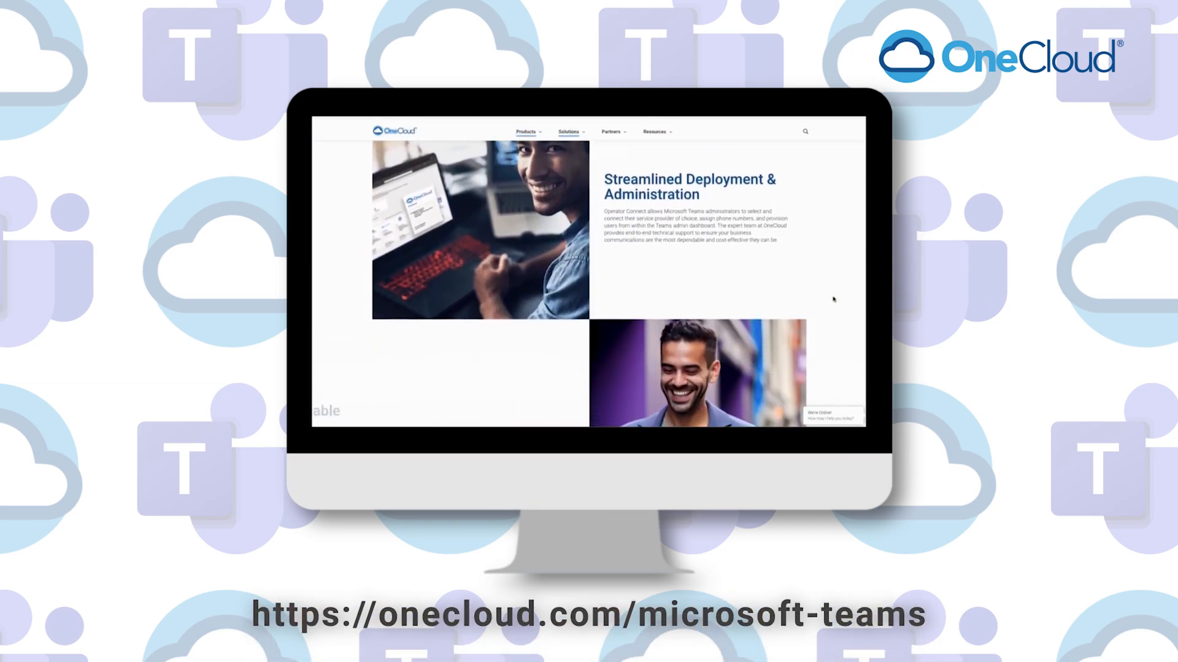
pyautogui.scroll(-3)
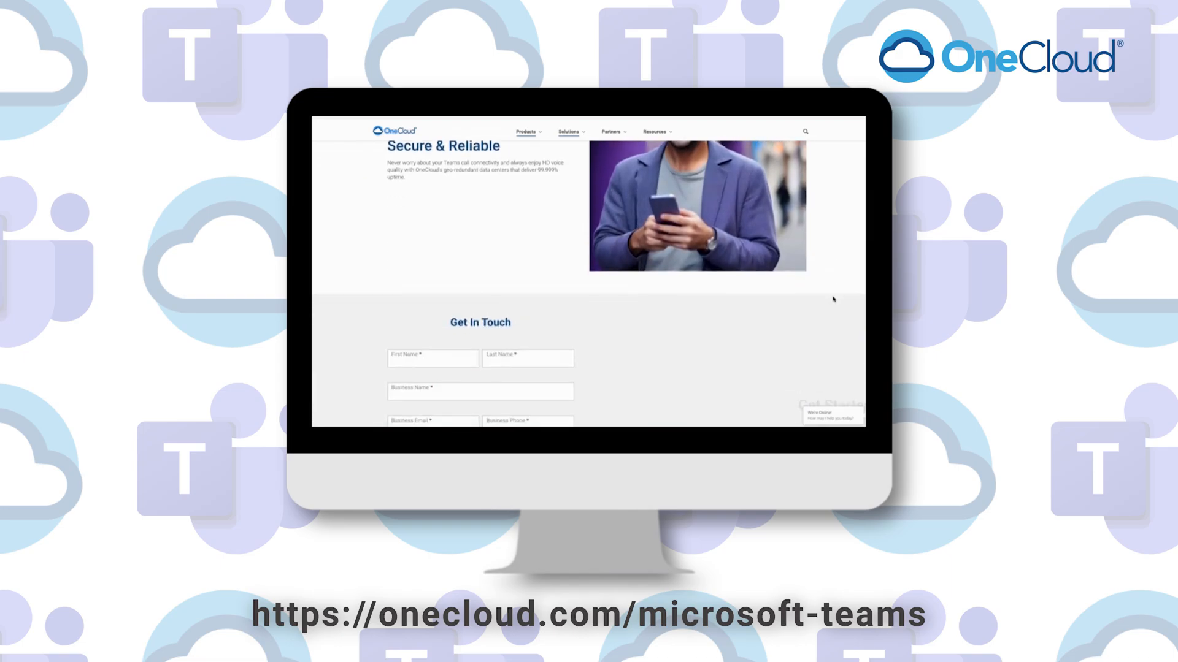